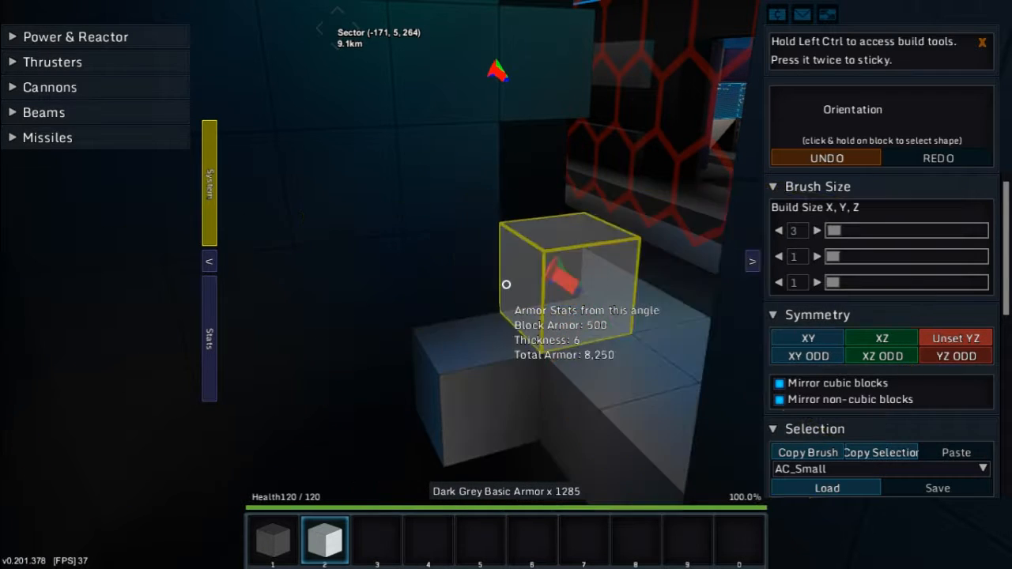
- Add armor blocks to the hallway and set a wedge piece against the wall
left_click(815, 231)
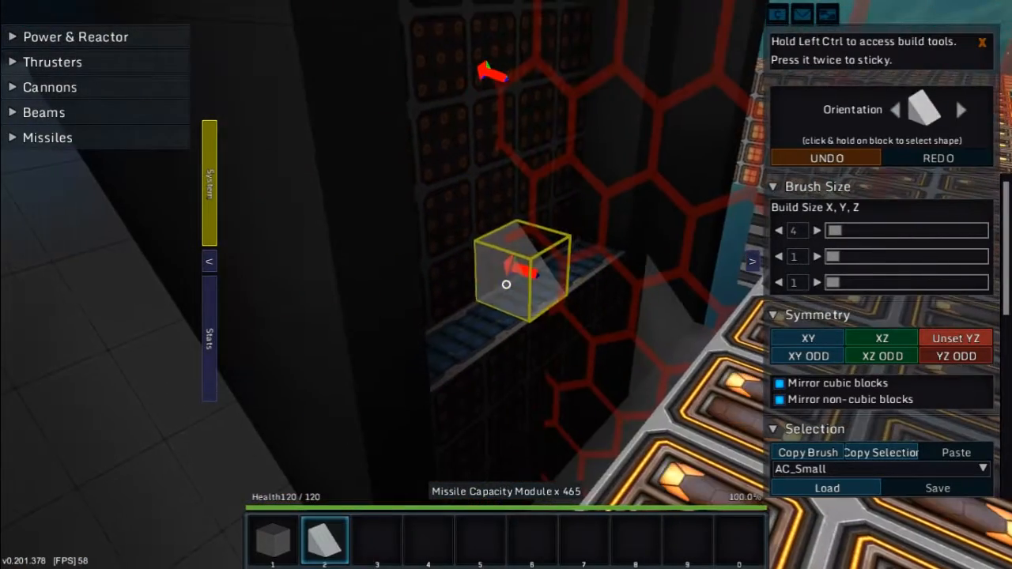
left_click(377, 540)
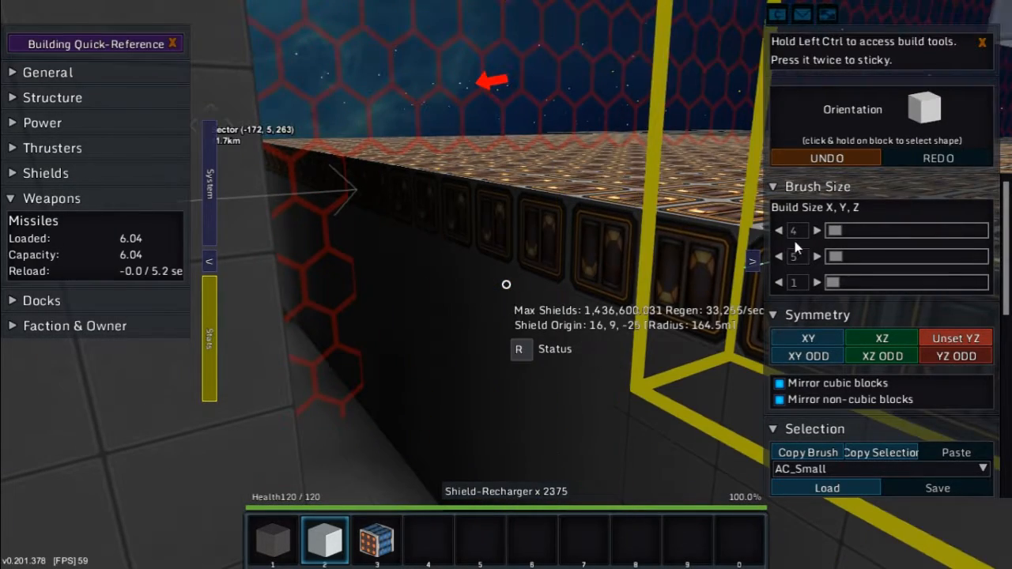
- Fill the outlined area and lay a 15-by-3 strip of grey basic armor along the corridor
right_click(797, 231)
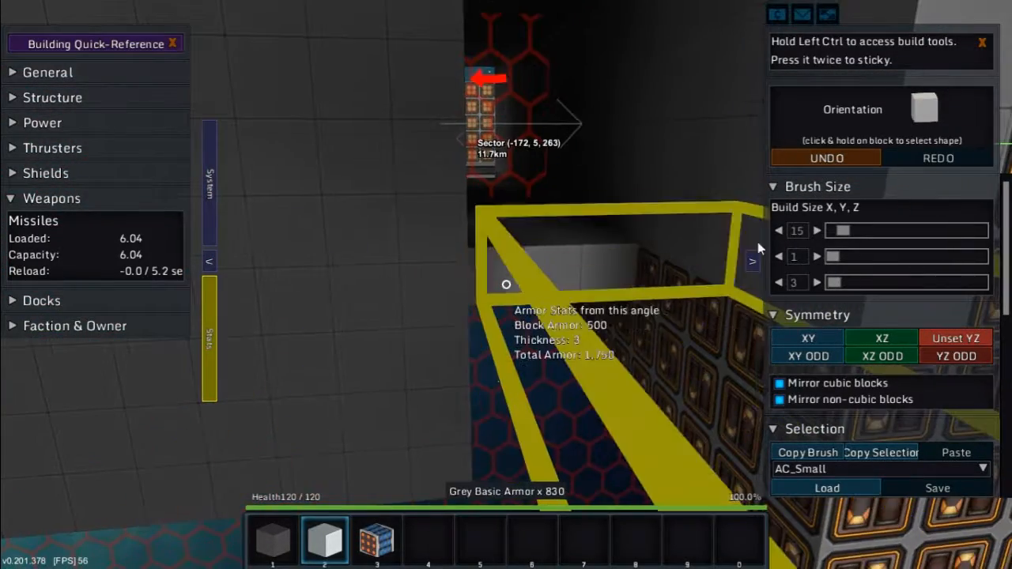
left_click(778, 231)
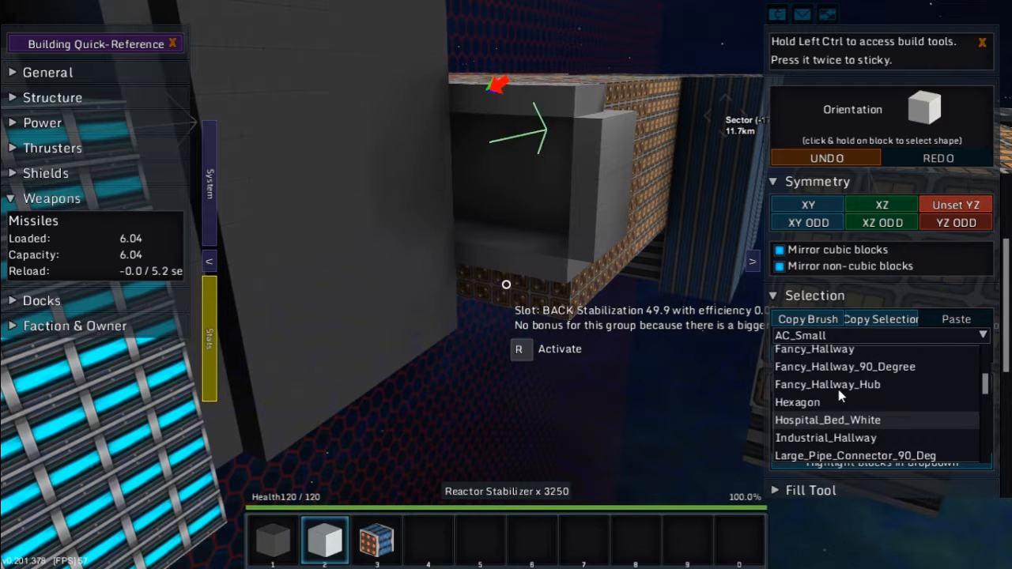
- Choose Industrial_Hallway from the template list and load it
left_click(825, 436)
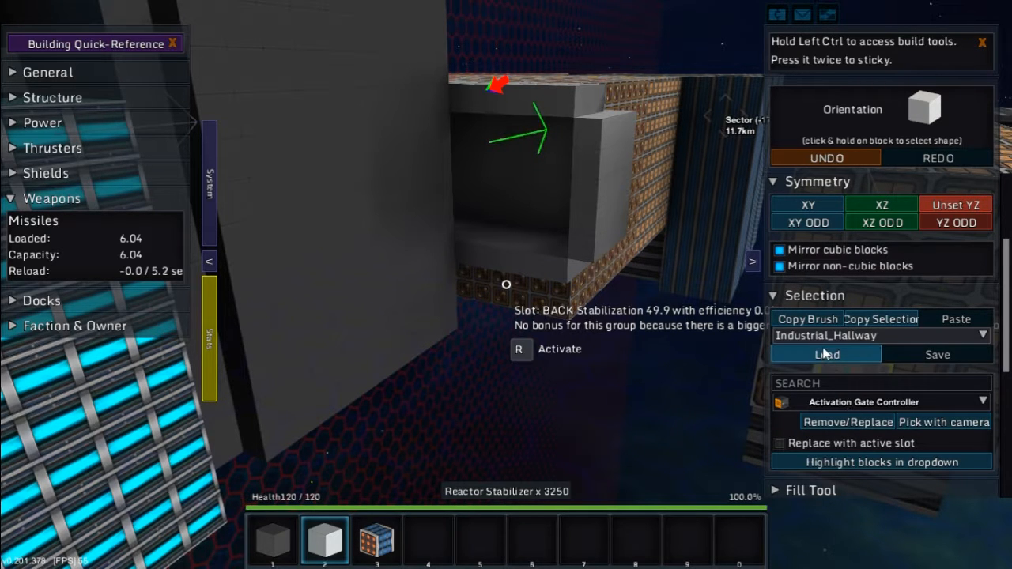
left_click(825, 354)
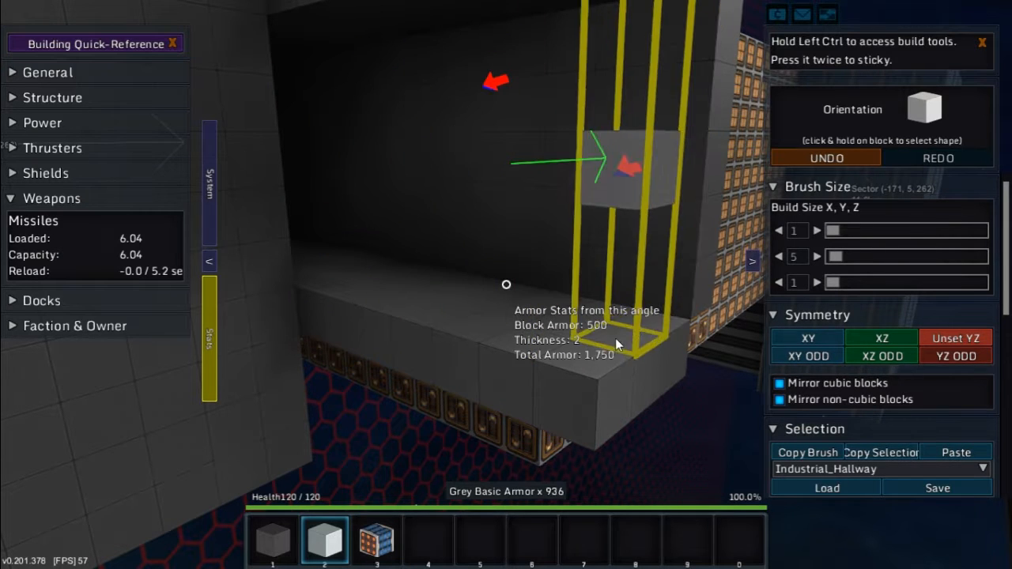
- Place a tall grey armor column and load a hallway template for pasting
left_click(955, 452)
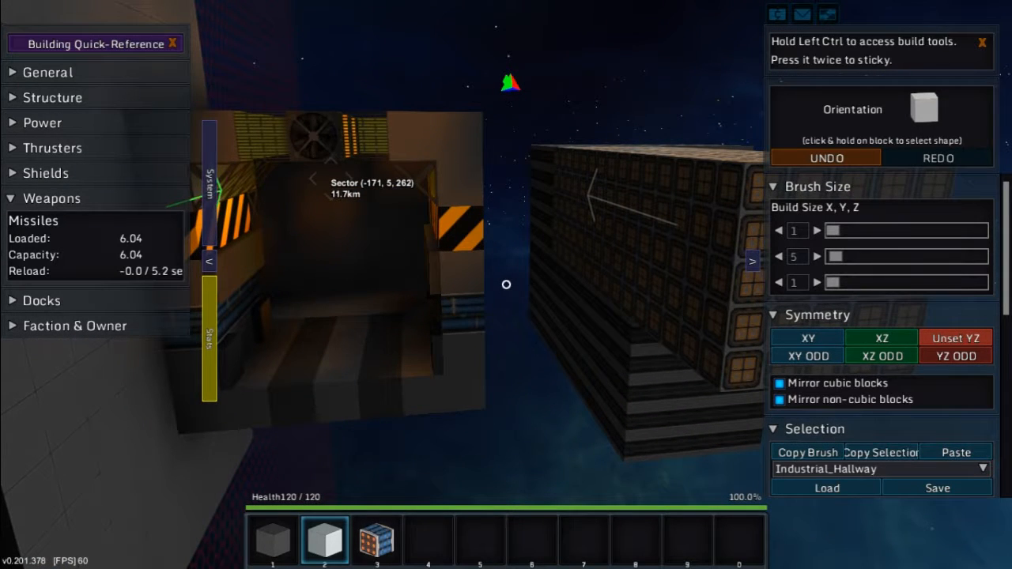
left_click(825, 442)
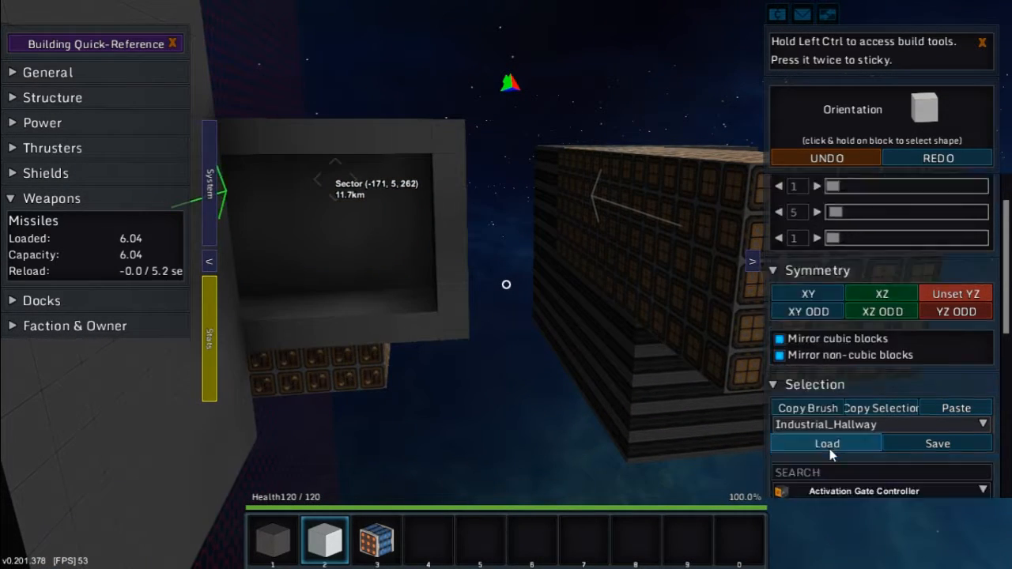
left_click(983, 423)
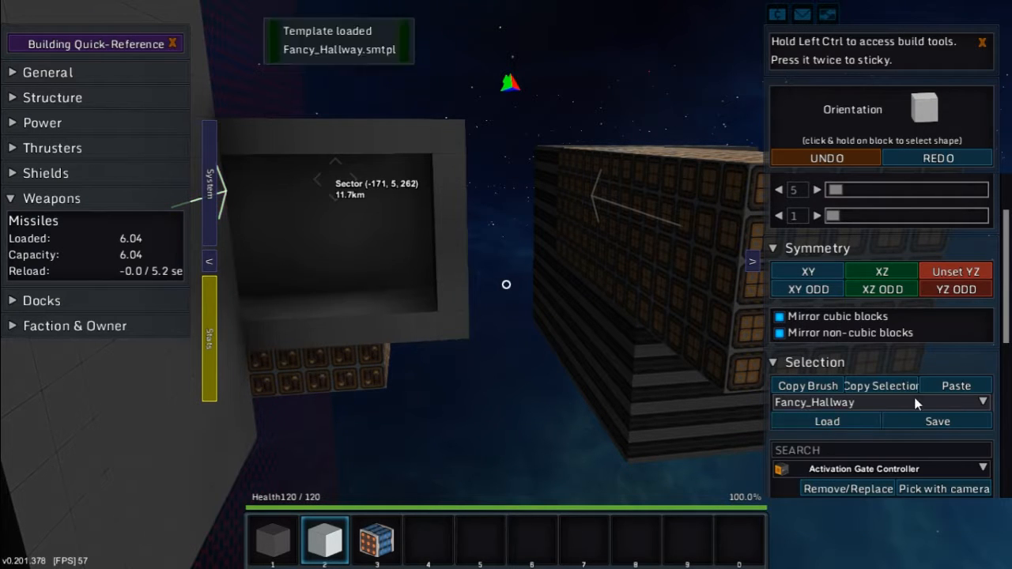
left_click(954, 385)
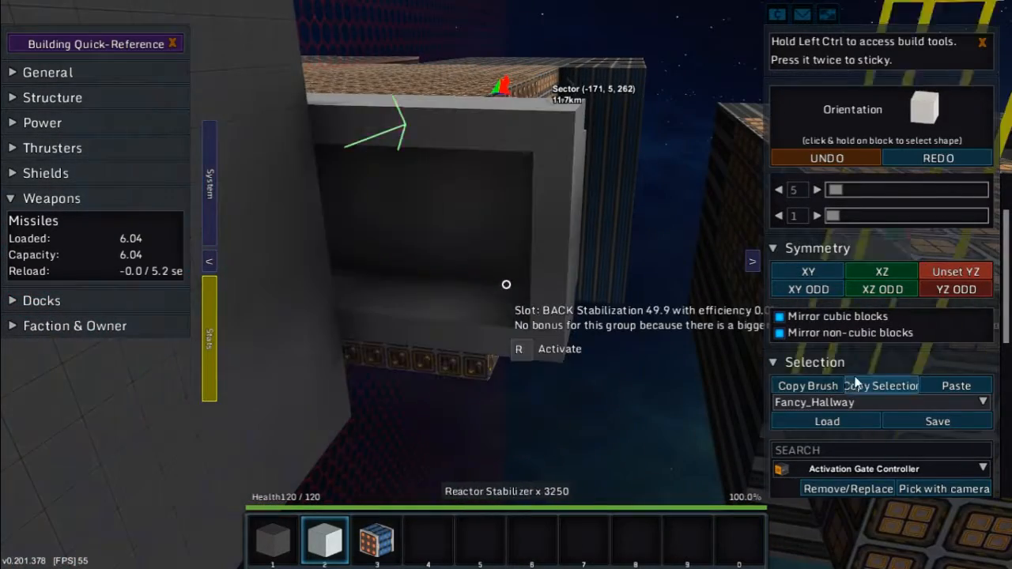
- Pick Fancy_Hallway_Hub from the saved templates and paste it into the ship
left_click(983, 403)
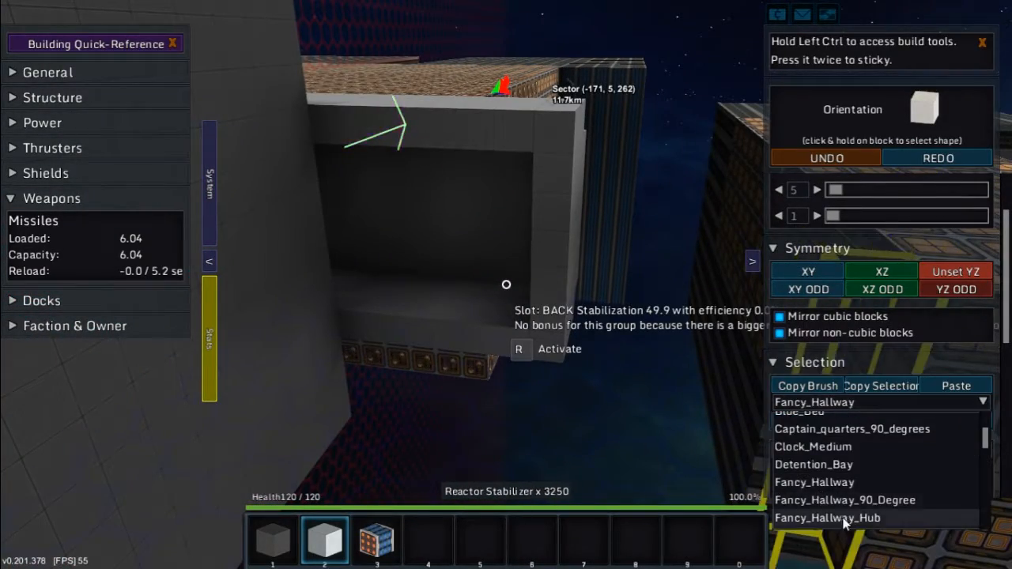
left_click(827, 518)
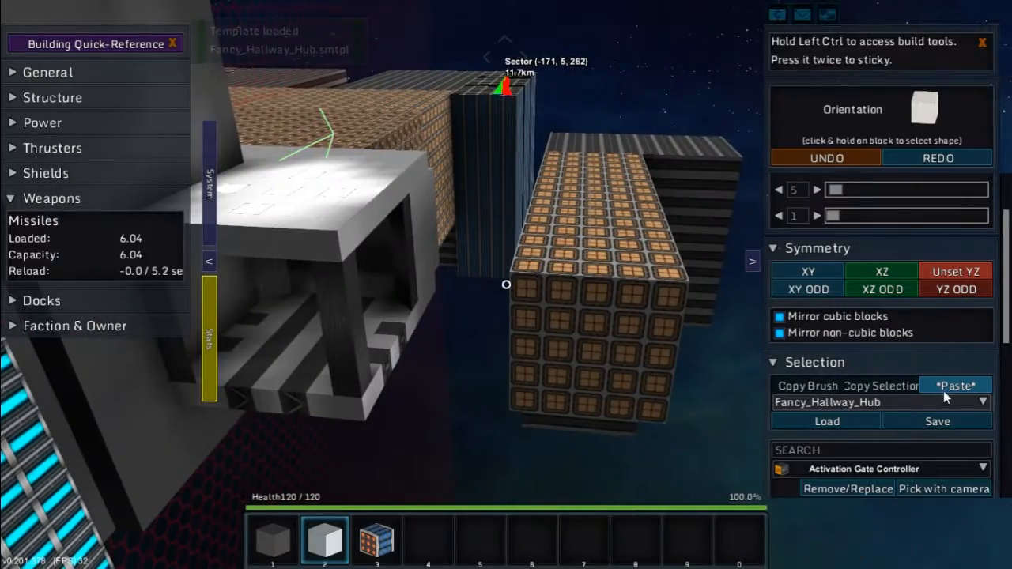
left_click(955, 386)
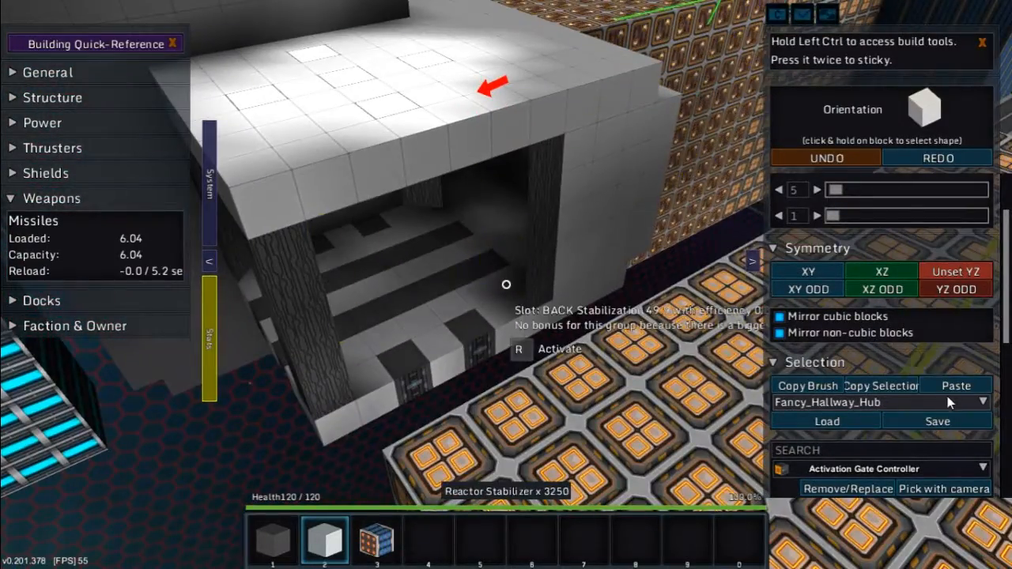
- Paste the Fancy_Hallway section at the hub and widen the brush along X
left_click(954, 386)
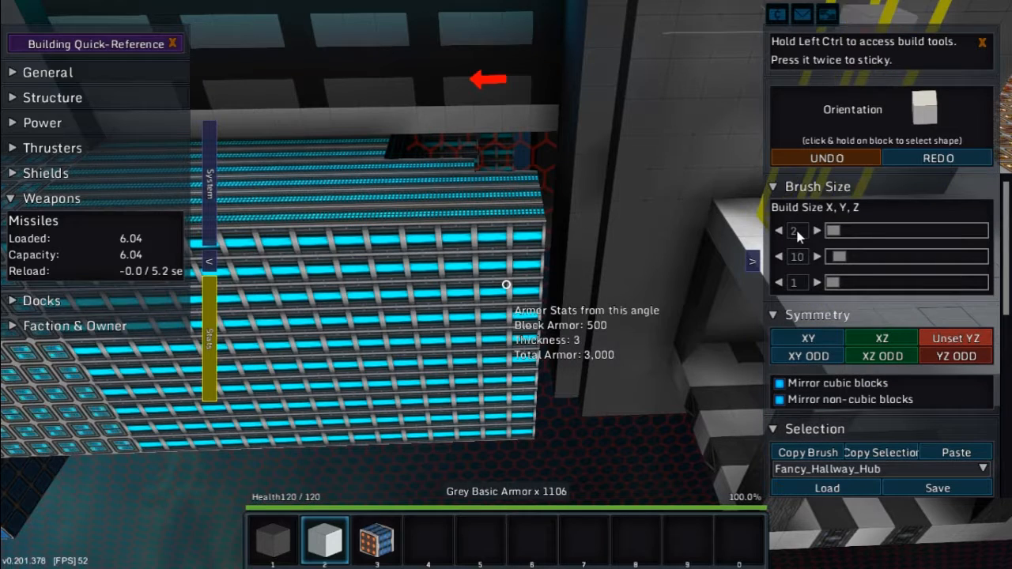
left_click(817, 231)
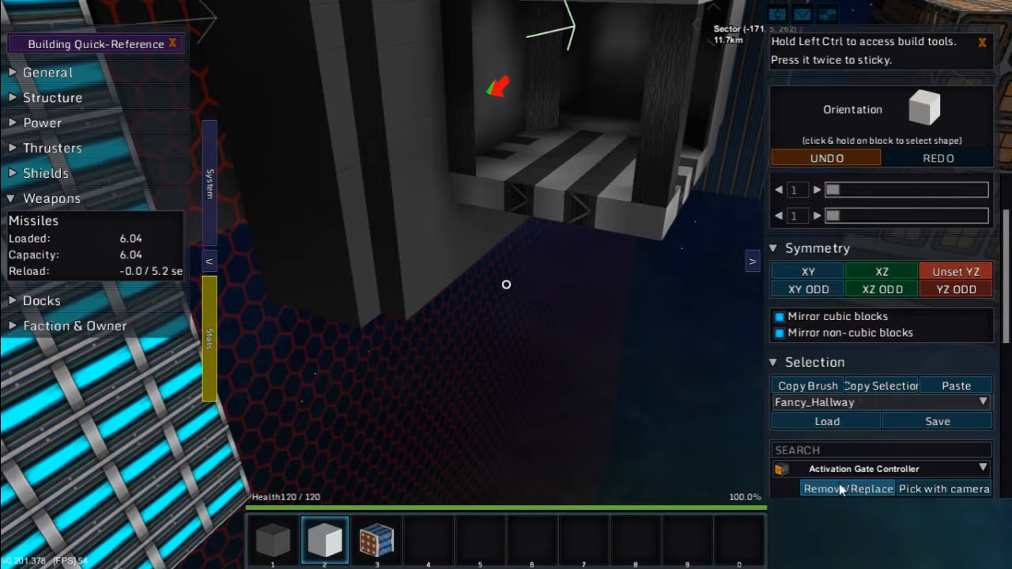
- Paste with Dark Grey Basic Armor using a 5, 1, 5 build size
left_click(955, 386)
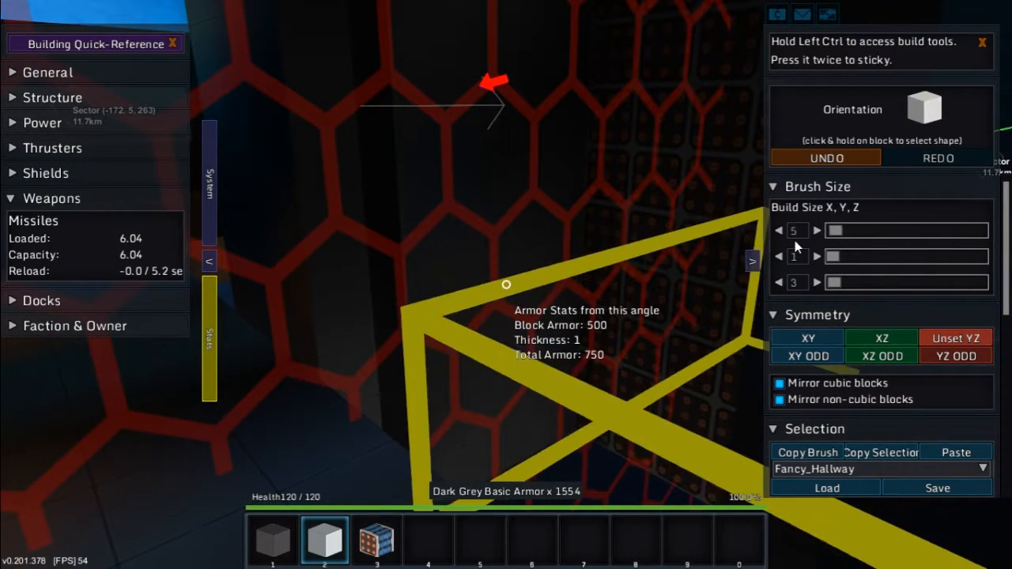
- Build dark grey walls with build size 1, 5, 1, then 1, 1, 3 for the next piece
left_click(779, 231)
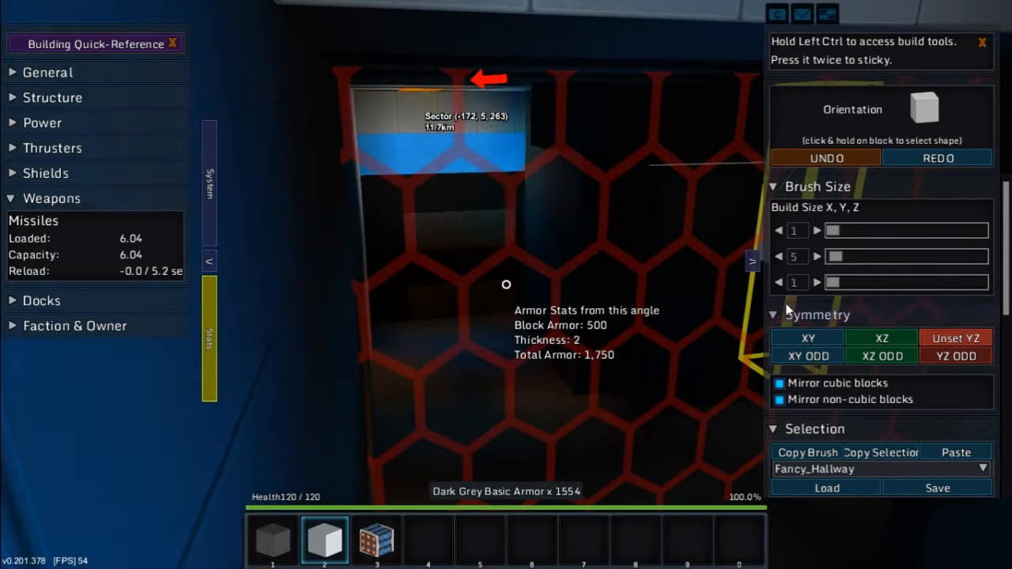
left_click(817, 256)
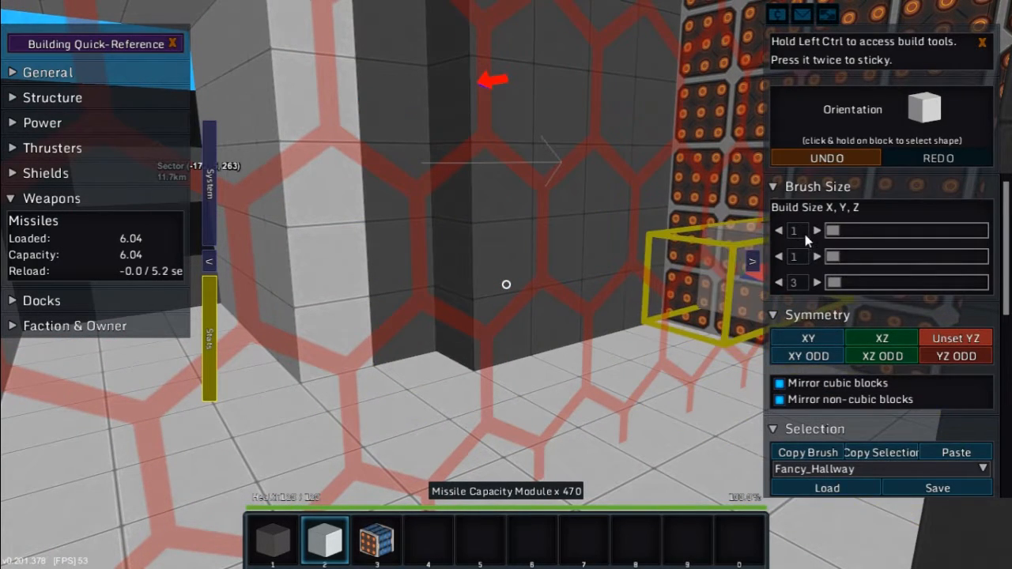
- Scroll the hotbar to assign a wedge block to slot 2
scroll("down", 3)
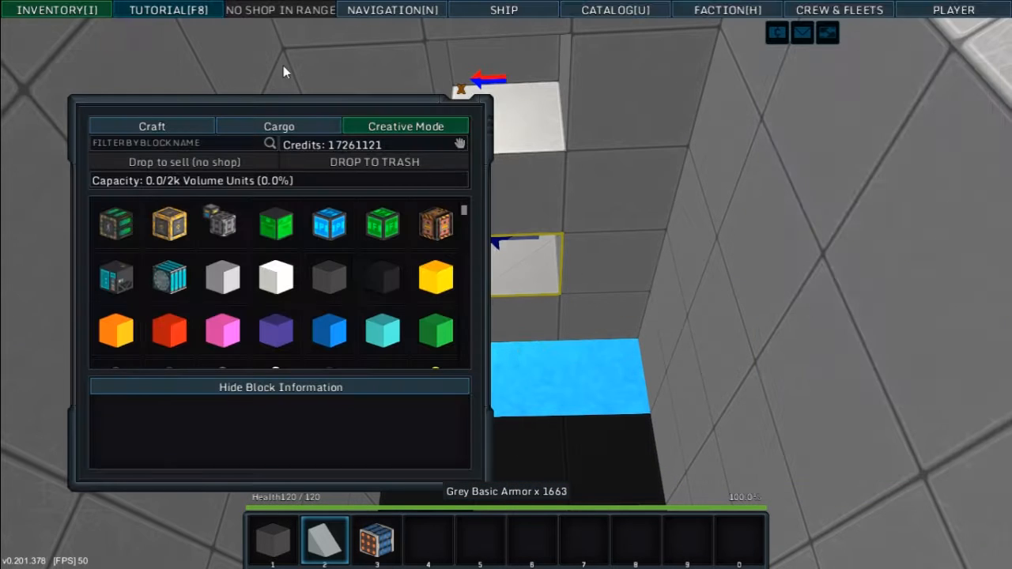
- Search the creative inventory for 'orange' to find the orange light
type("orange")
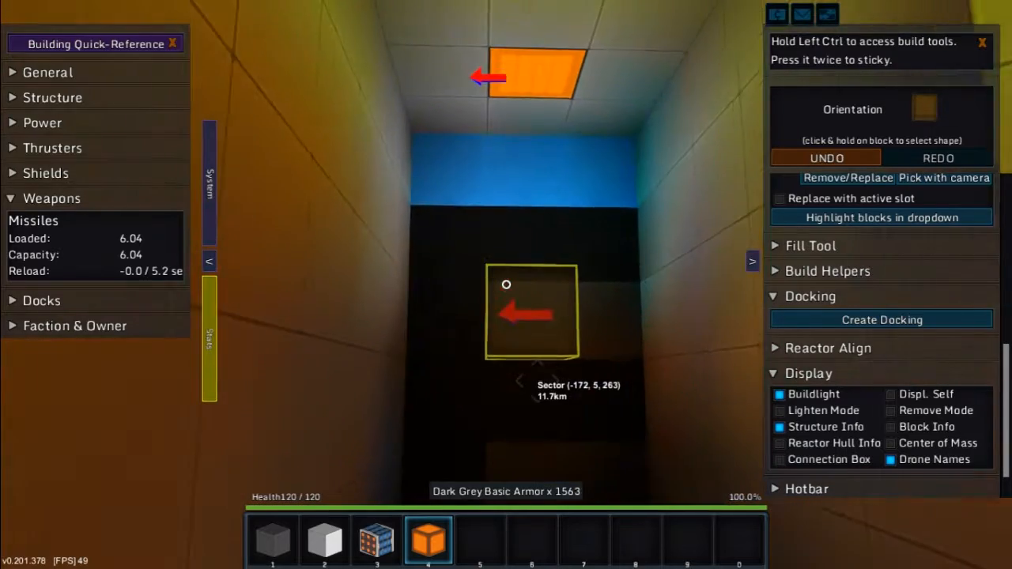
- Select the slot-2 wedge, reset build size to 1, 1, 1 and place wedges in the hallway
left_click(324, 541)
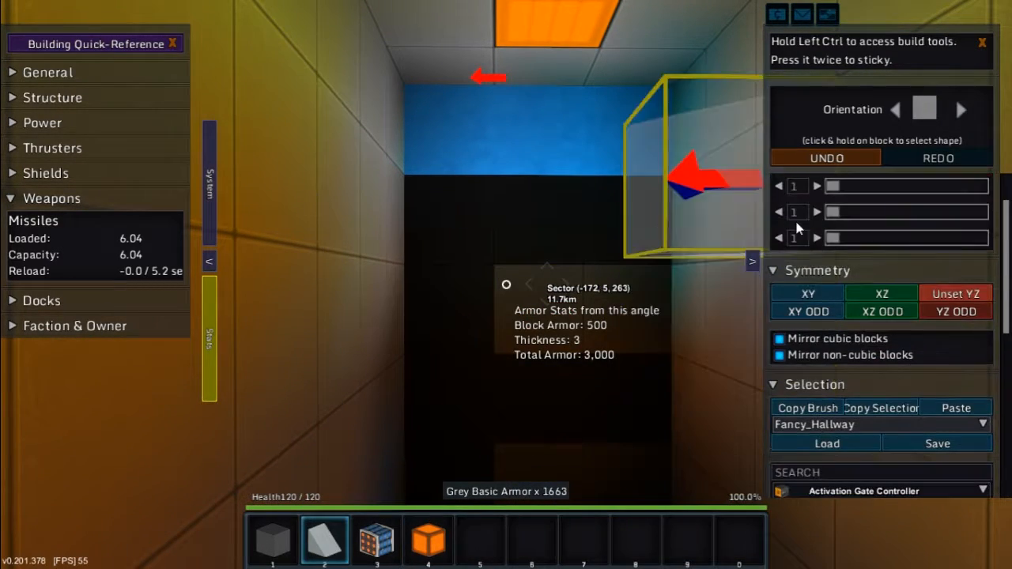
left_click(815, 211)
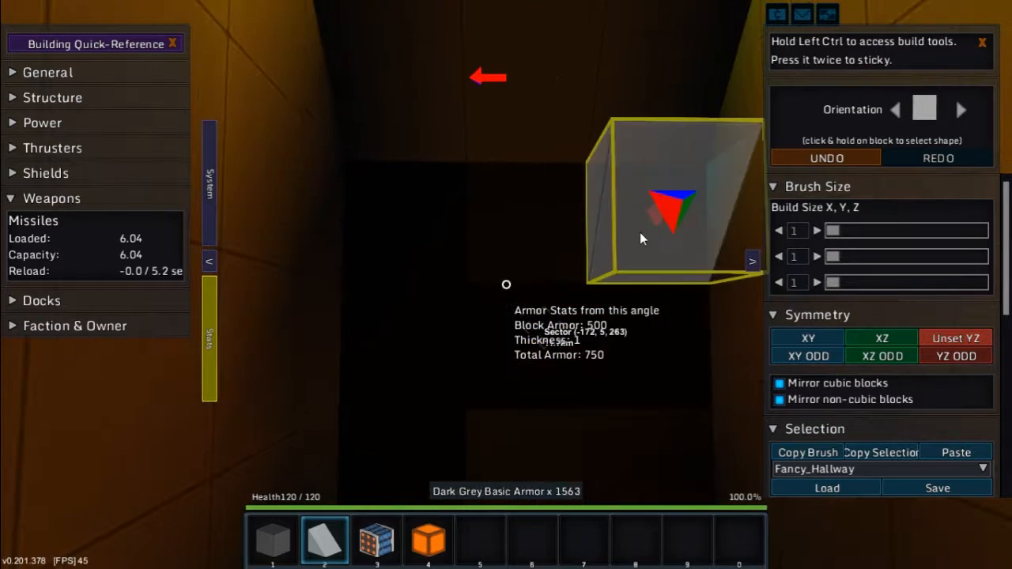
left_click(817, 256)
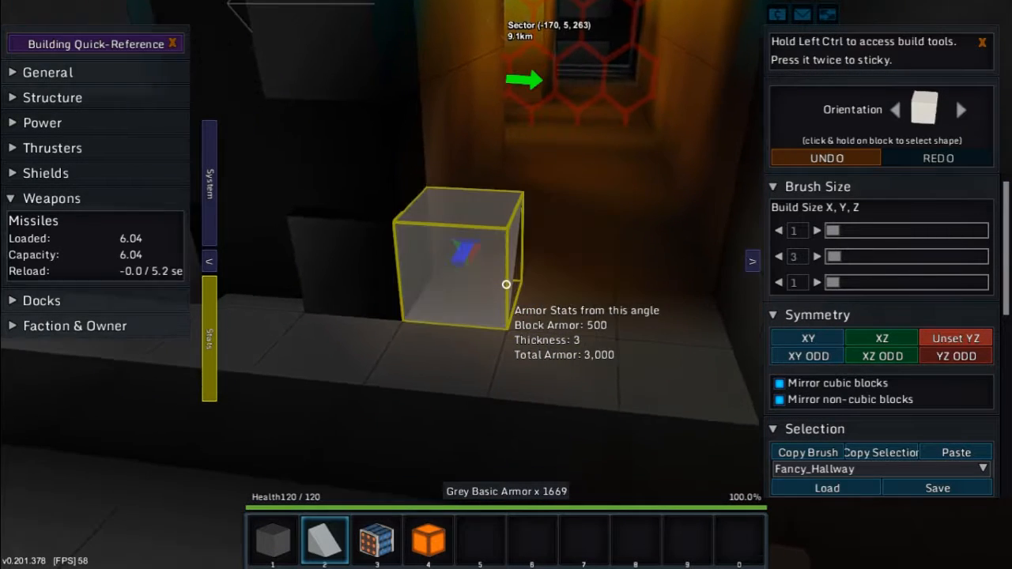
- Filter the creative inventory to door blocks by searching "door"
key("i")
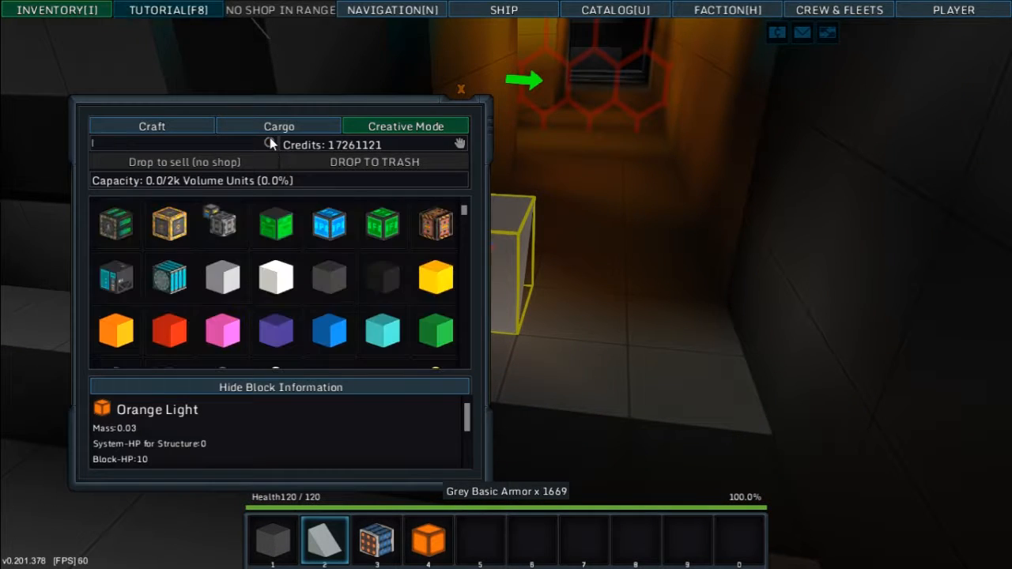
type("door")
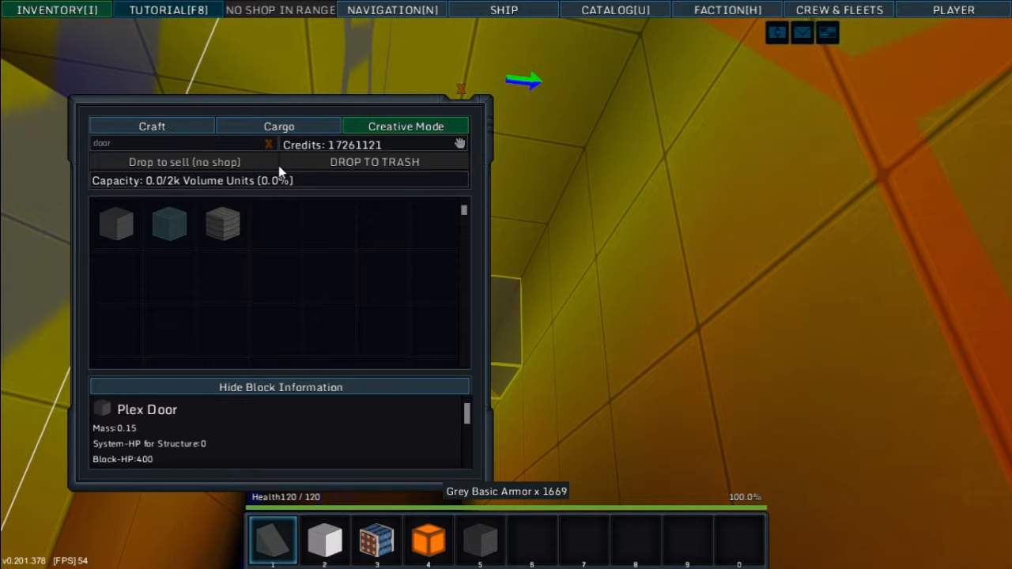
- Put the Macet Motherboard Wedge on the hotbar and place one in the orange-lit hallway
left_click(278, 127)
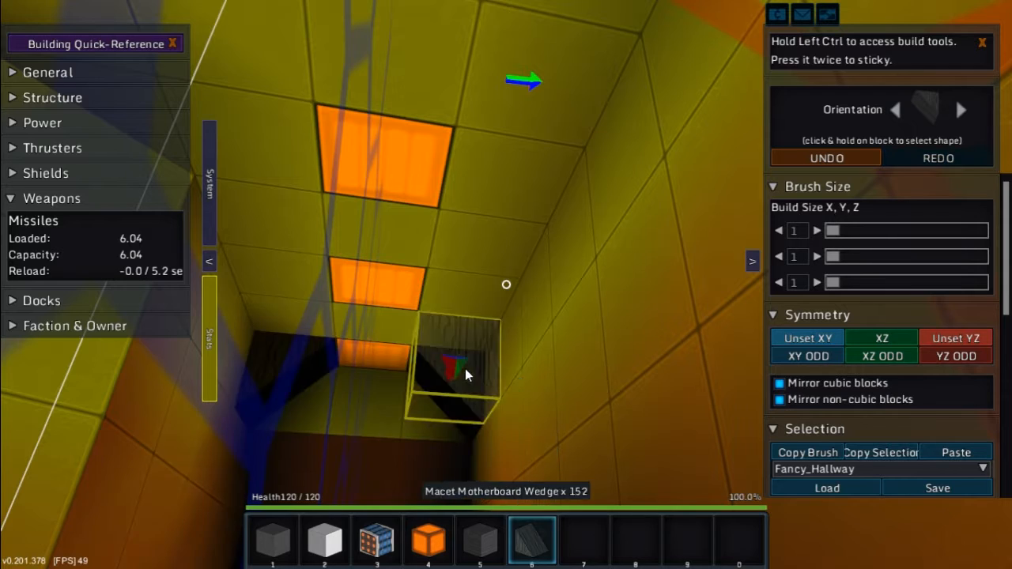
left_click(806, 338)
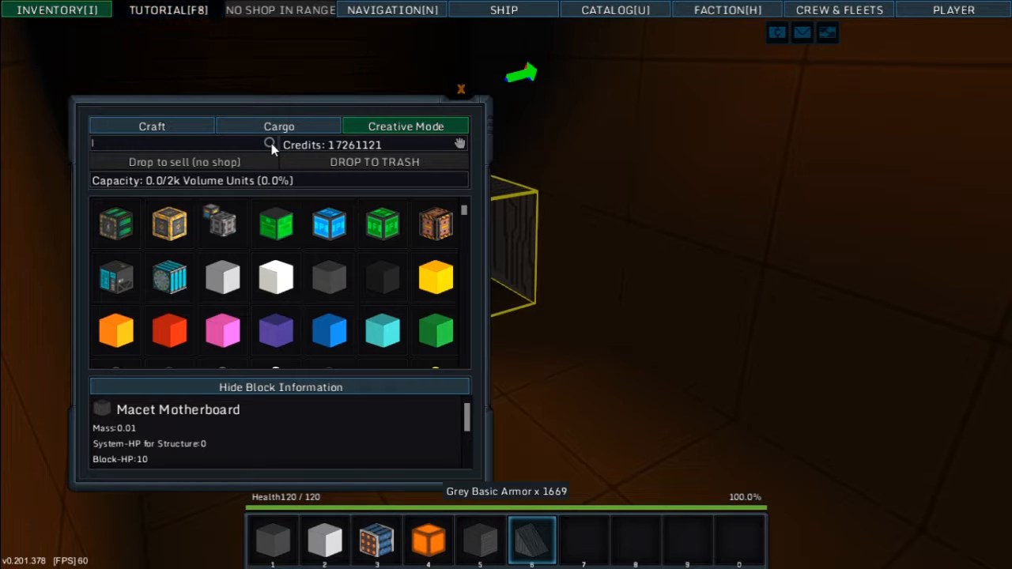
- Search the inventory for "whit" to find the White Light block
type("whit")
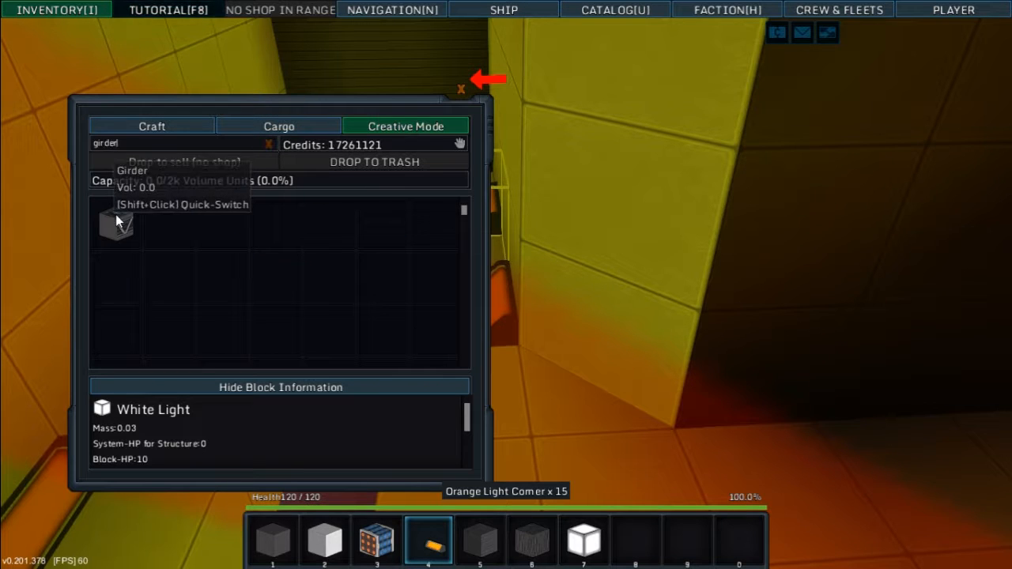
- Leave the inventory and place a Cargo Space block on the hallway wall
left_click(460, 89)
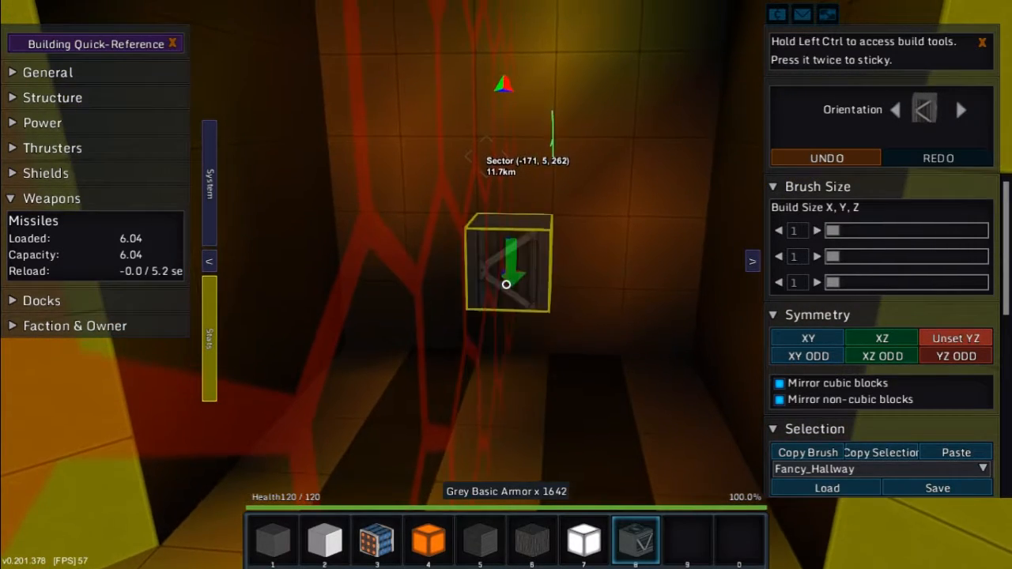
key("i")
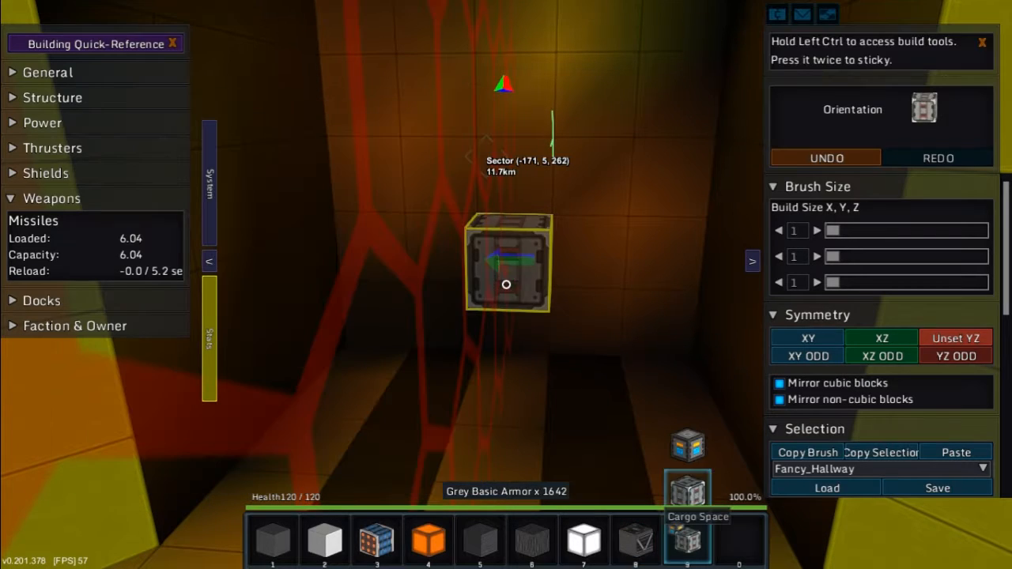
left_click(506, 284)
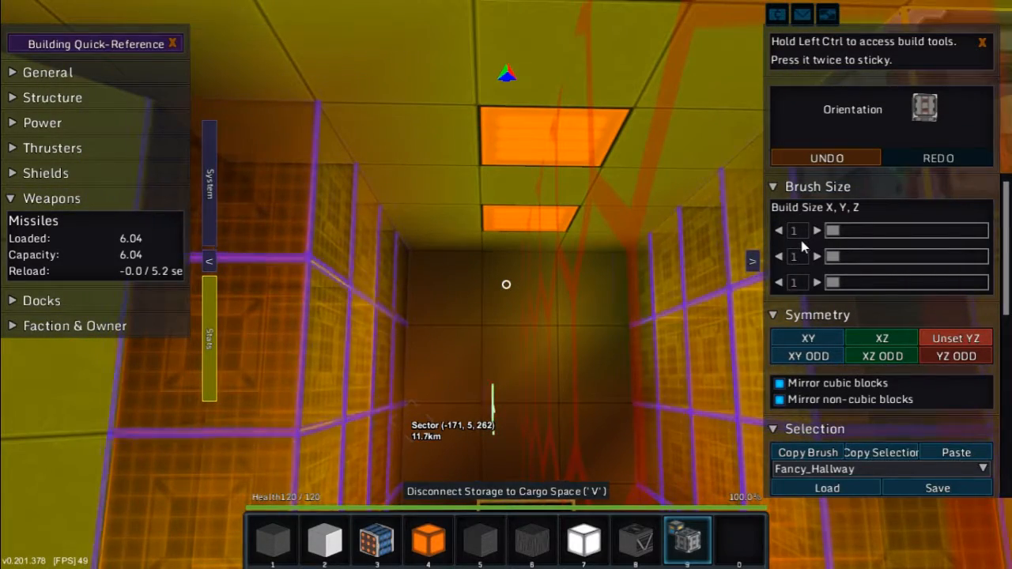
left_click(815, 231)
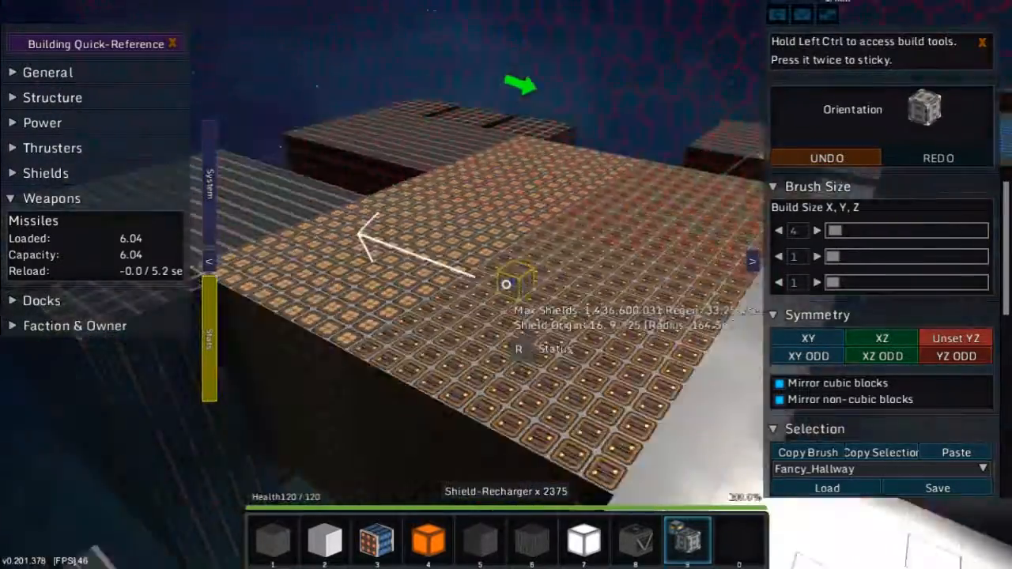
- View the ship exterior, toggle into flight mode with Z, then back to build mode
key("z")
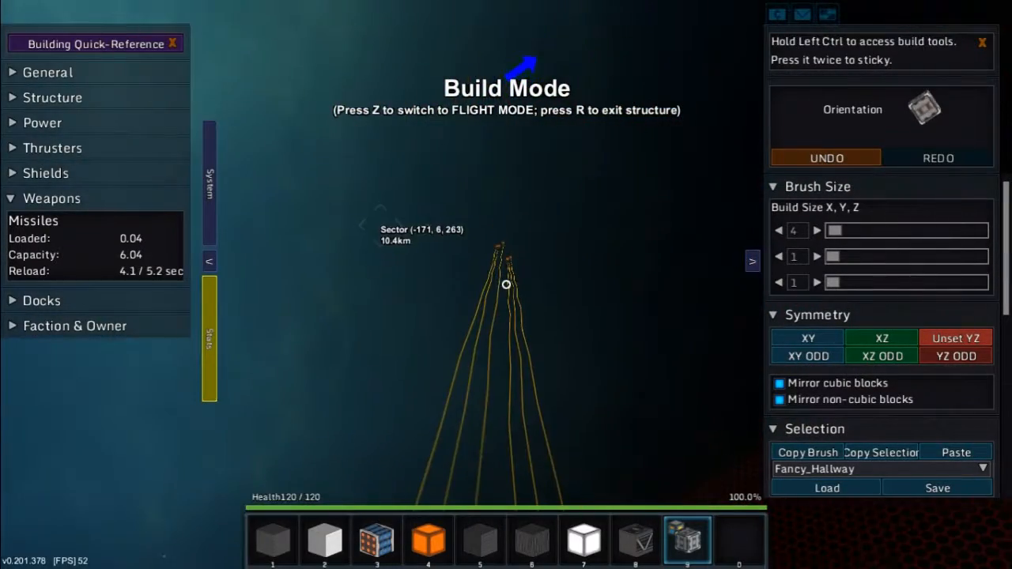
key("z")
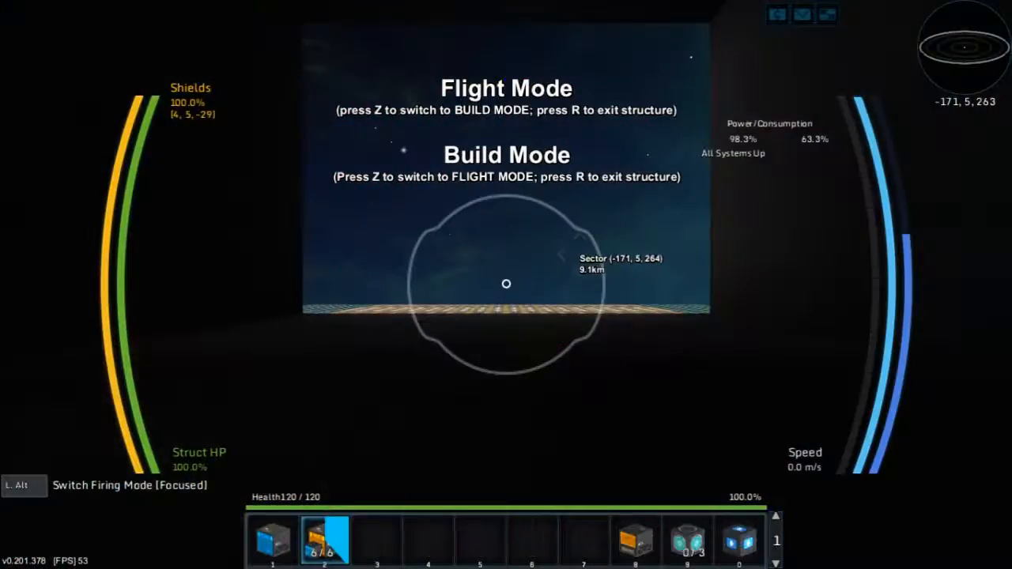
key("z")
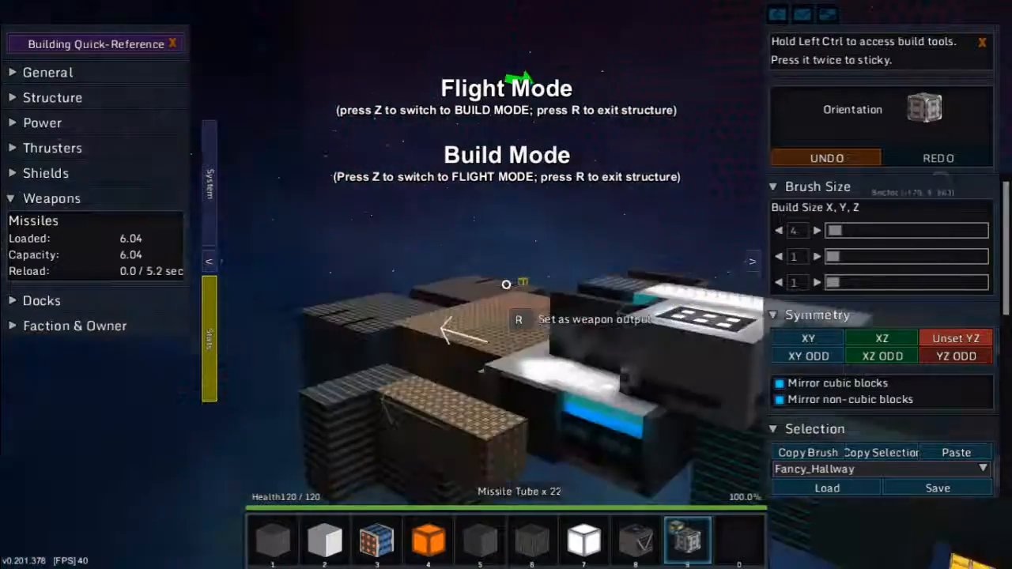